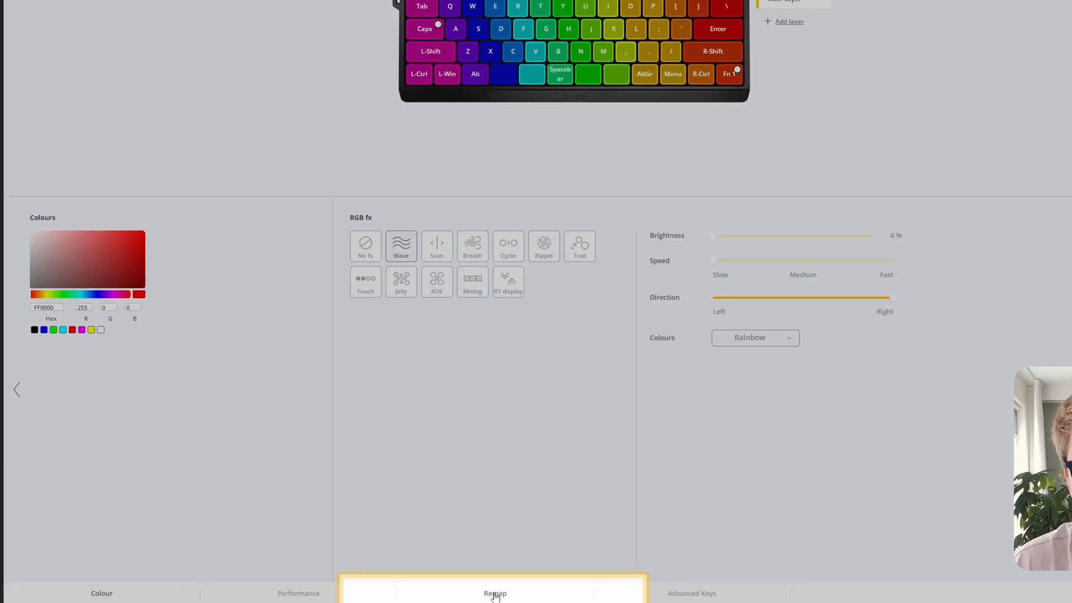
# Switch to the Remap section of the keyboard profile.
pyautogui.click(495, 593)
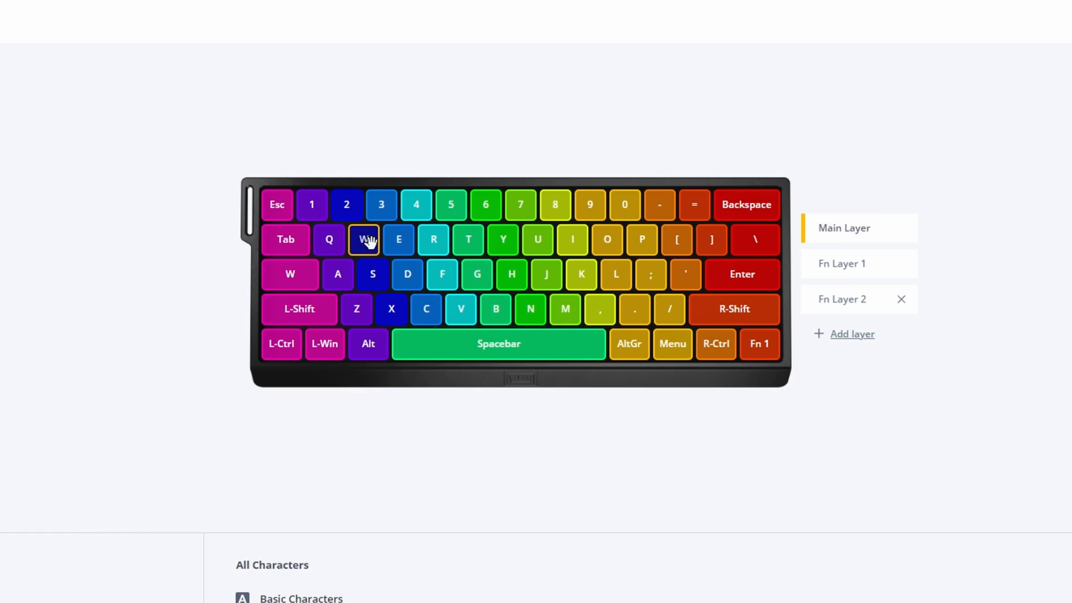
pyautogui.moveTo(367, 243)
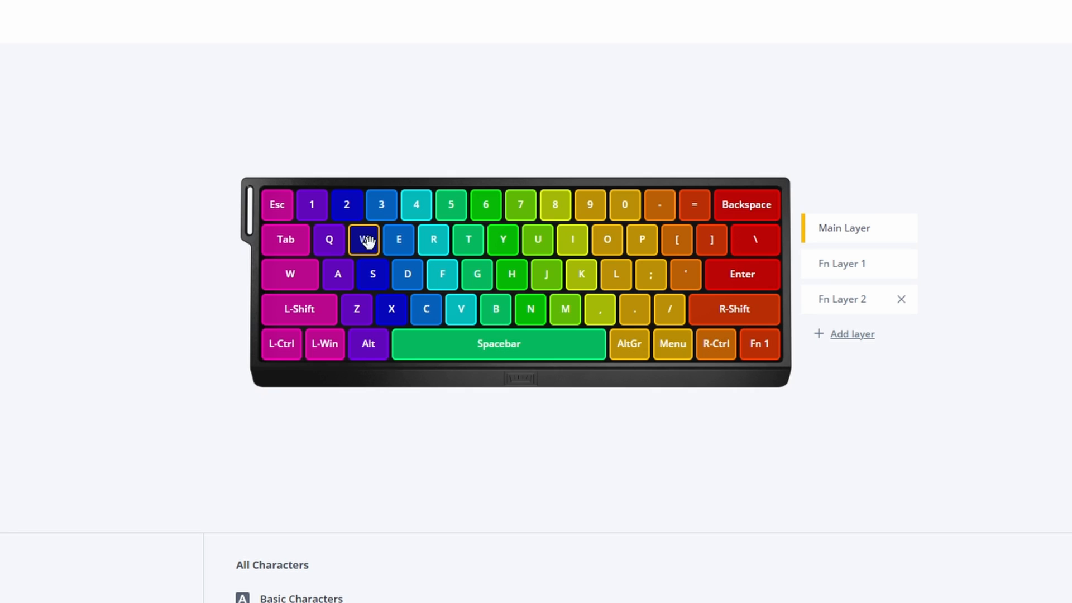
# Assign W from the character list onto the main-layer Caps Lock position.
pyautogui.click(364, 239)
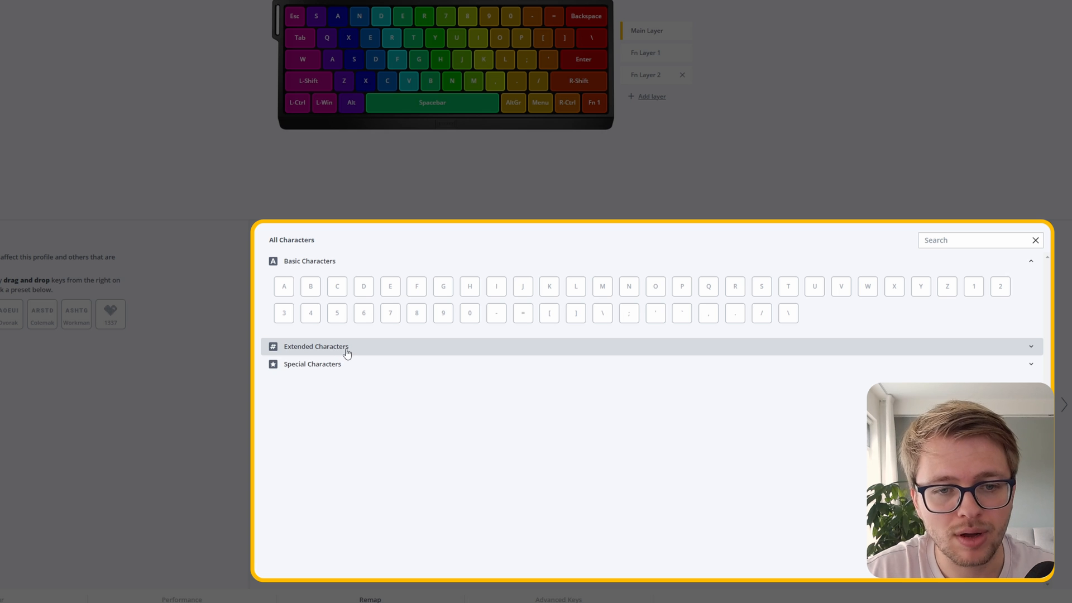
# Expand the Extended Characters group to reach the play/pause and calculator keys.
pyautogui.click(317, 346)
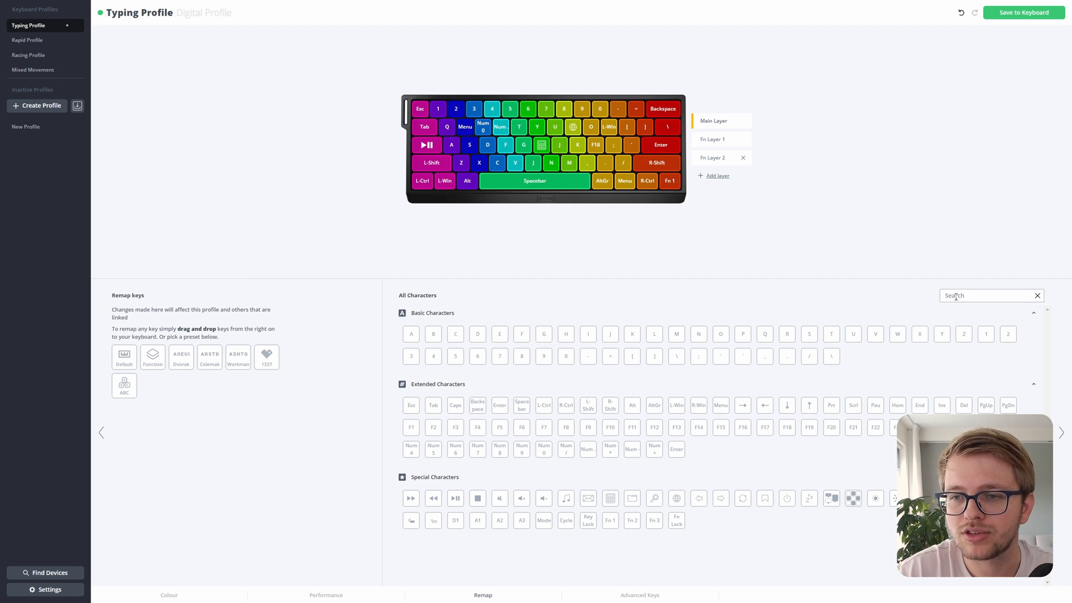
# Search the character list for 'cap' and restore Caps onto the Caps Lock key.
pyautogui.click(988, 295)
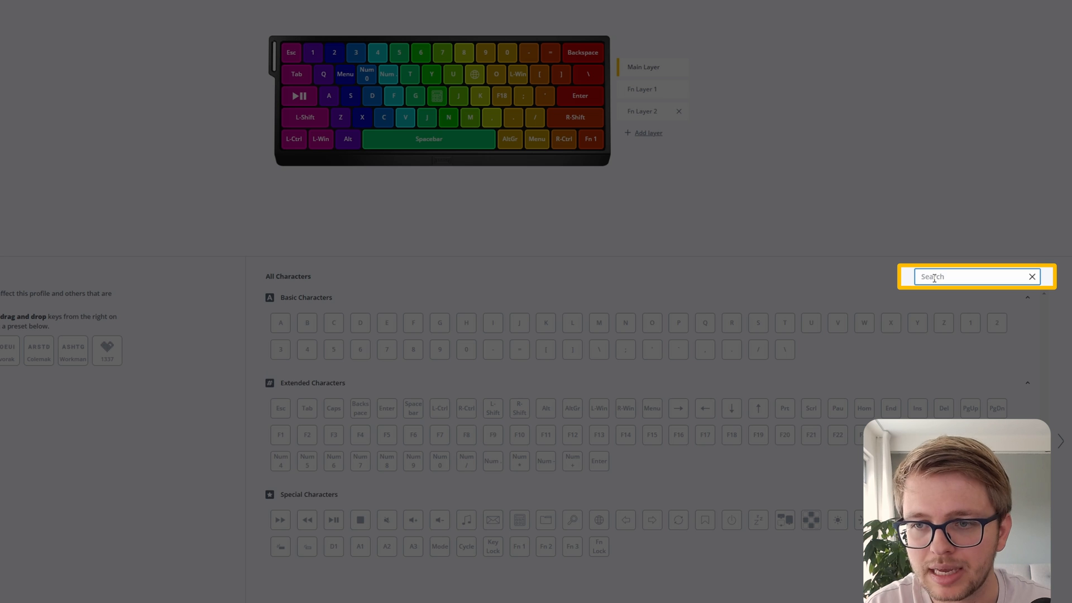
pyautogui.write('caps')
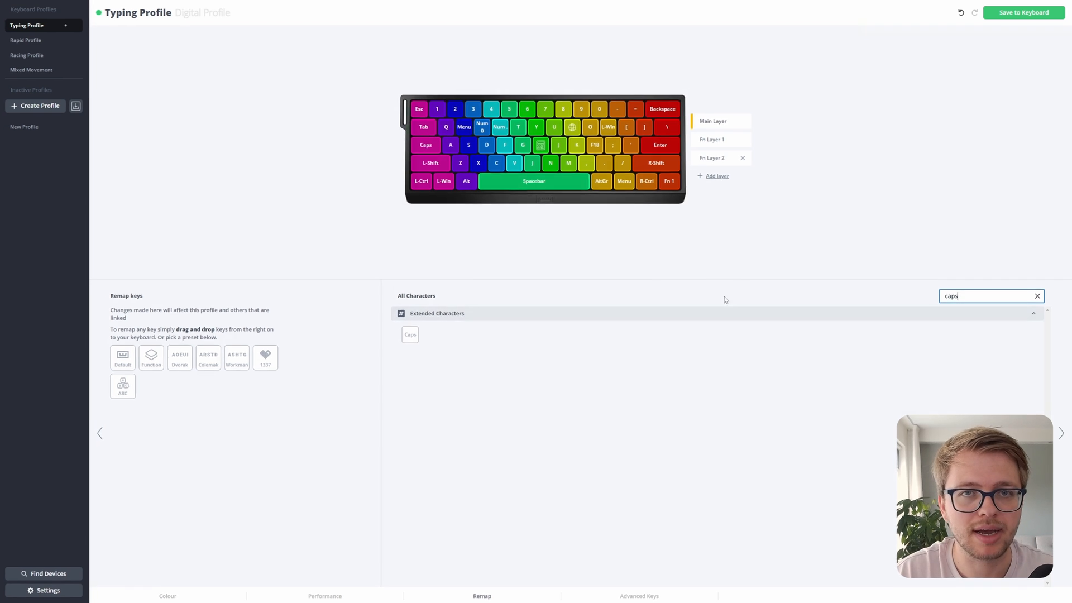
pyautogui.click(1024, 13)
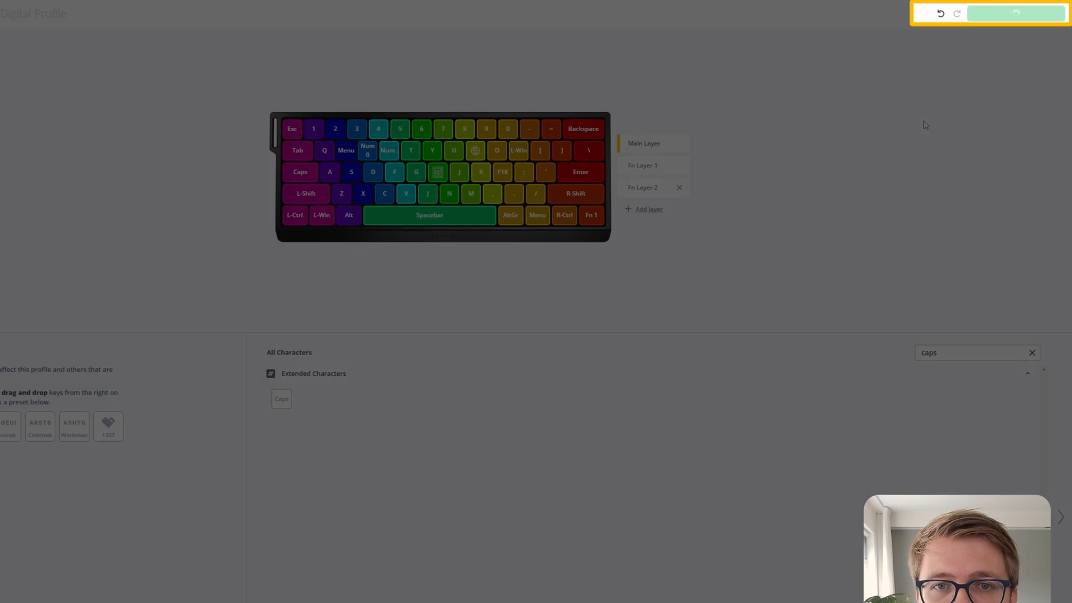
# Save the Typing Profile to the keyboard and test that the remapped H key opens Calculator.
pyautogui.click(1016, 14)
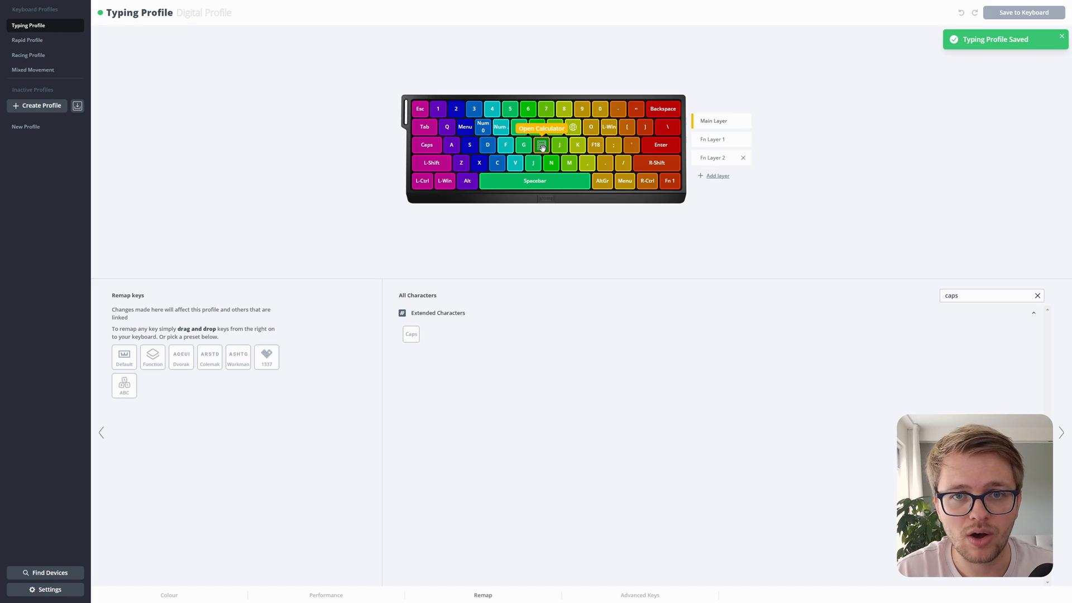
pyautogui.click(540, 146)
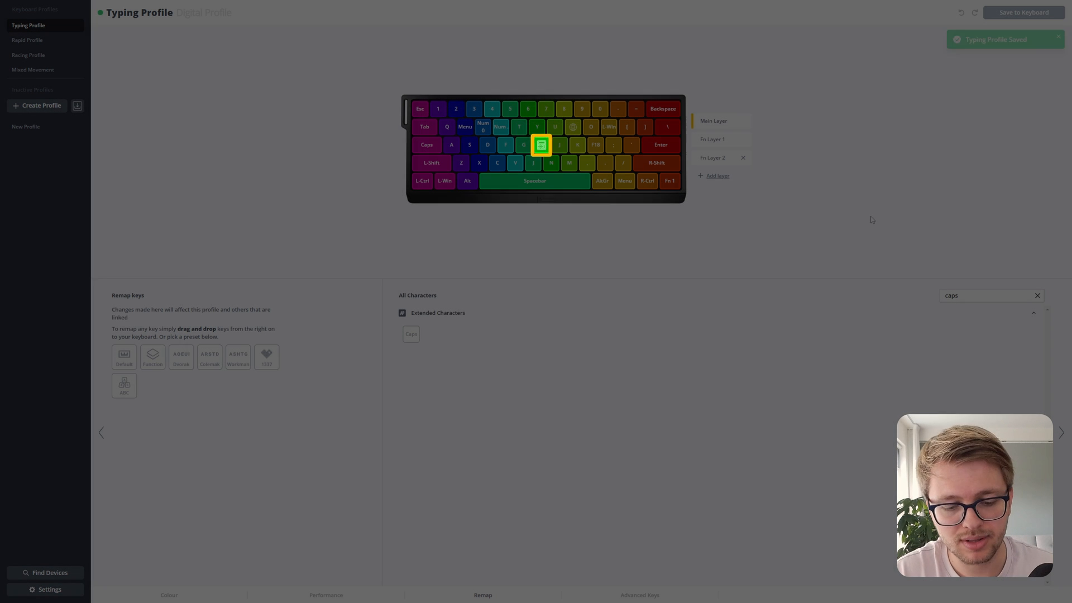
pyautogui.click(790, 593)
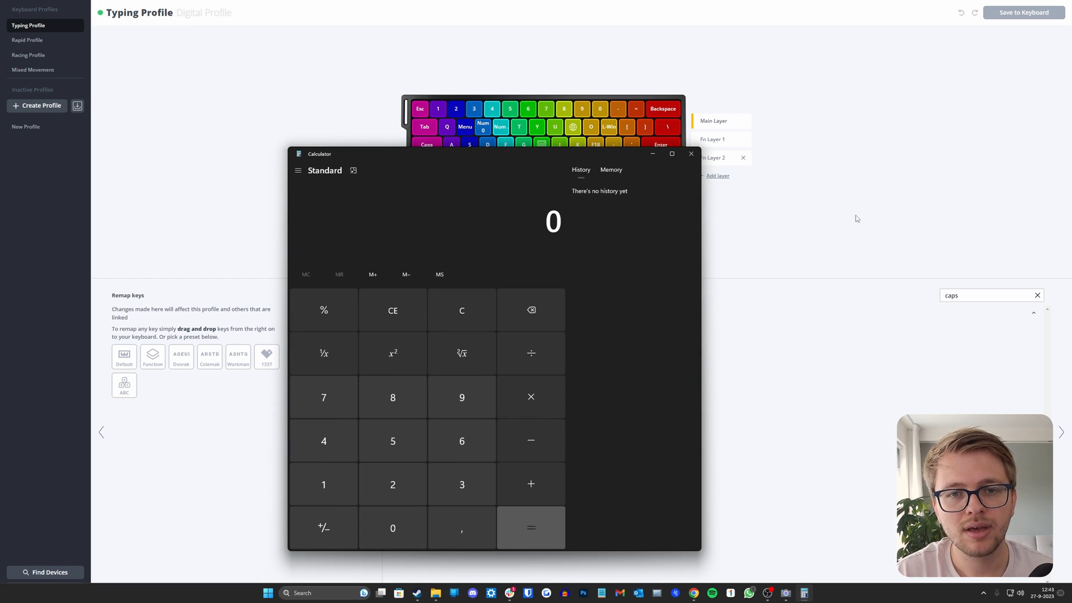
pyautogui.moveTo(898, 191)
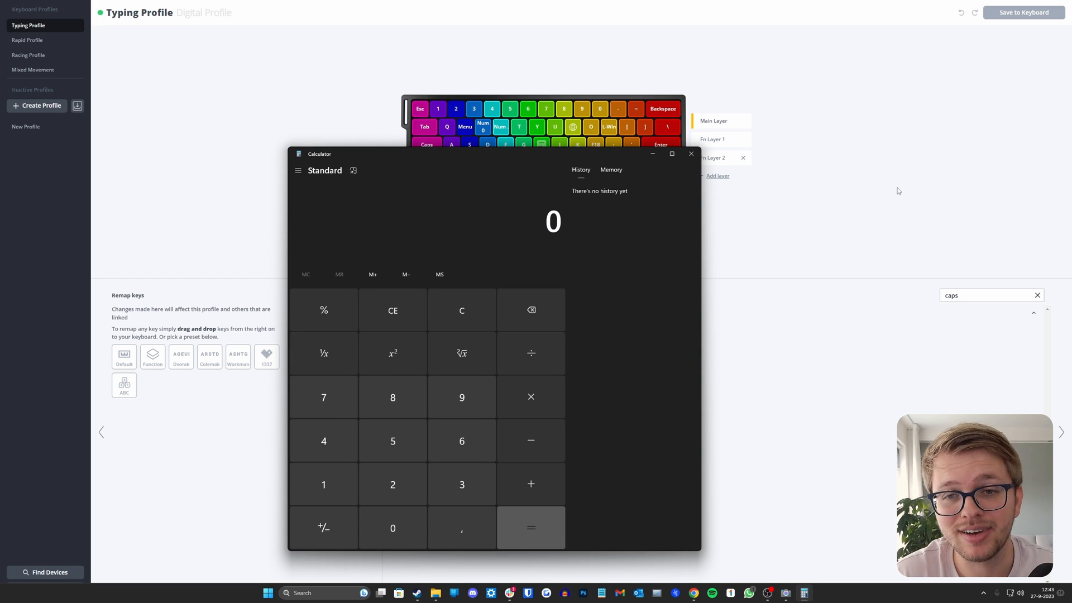
pyautogui.click(690, 153)
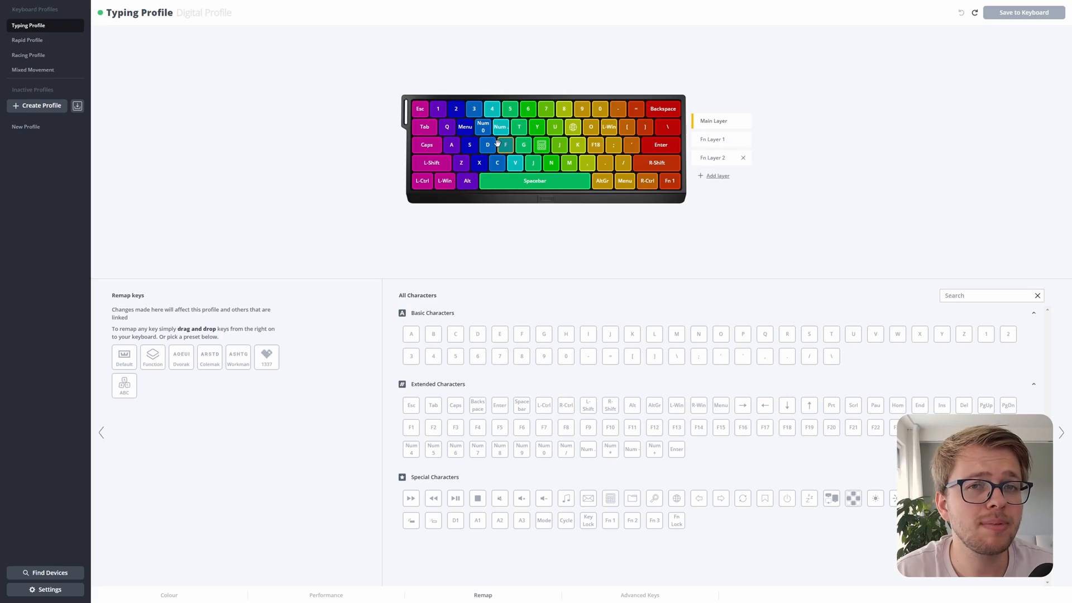